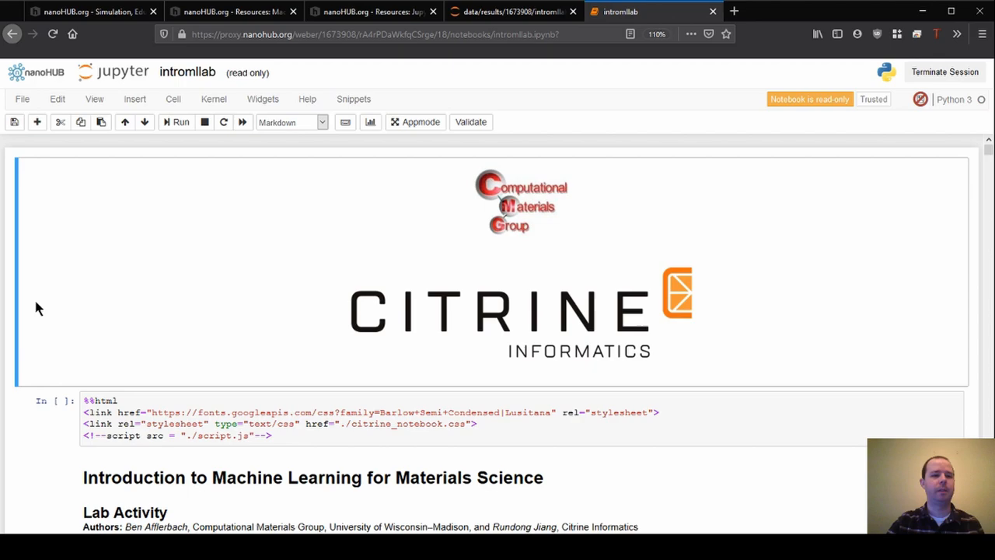
# Scroll to the table of contents listing Section 0 Setup and Section 1 Data Inspection
pyautogui.scroll(-3)
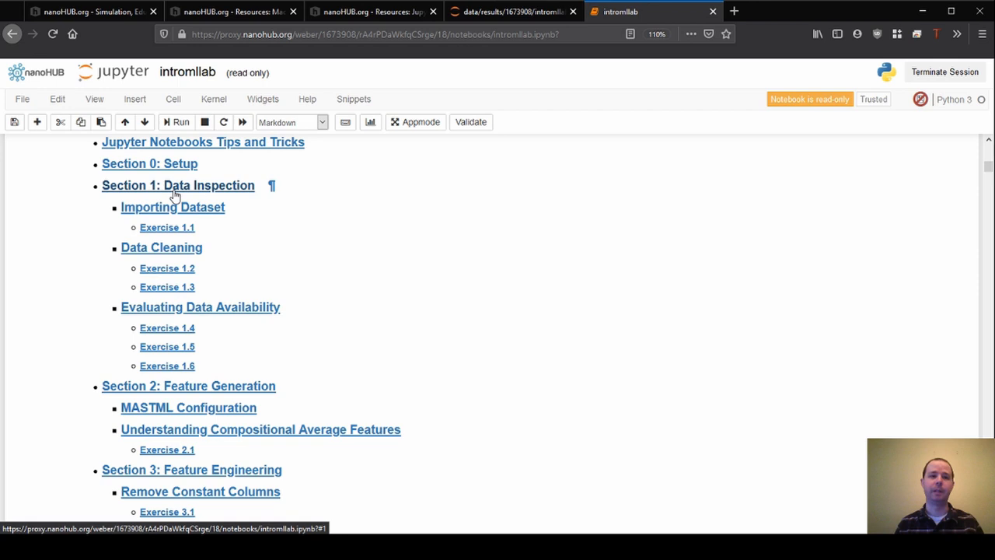
# Scroll the table of contents down to Section 5 model fitting and Section 6 hyperparameter optimization
pyautogui.scroll(-3)
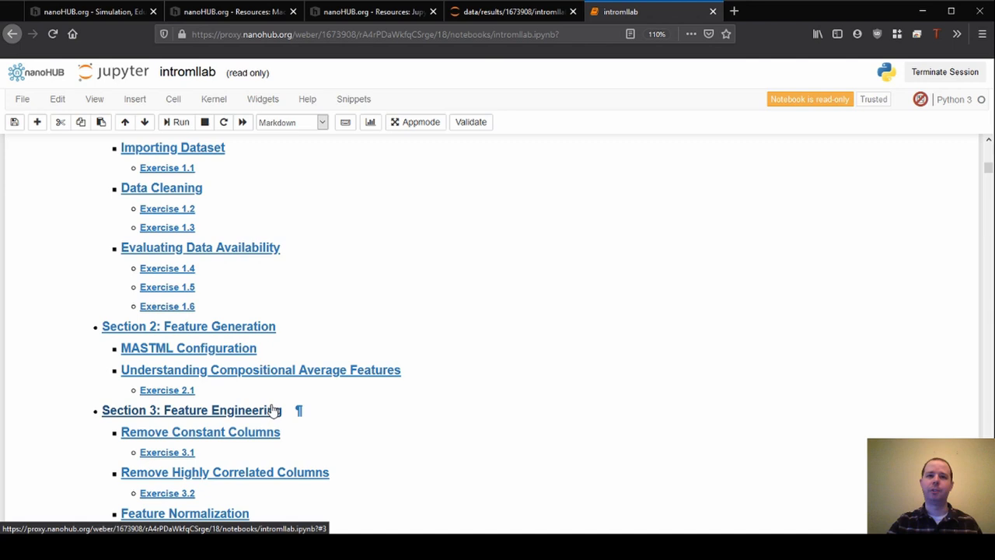
pyautogui.scroll(-3)
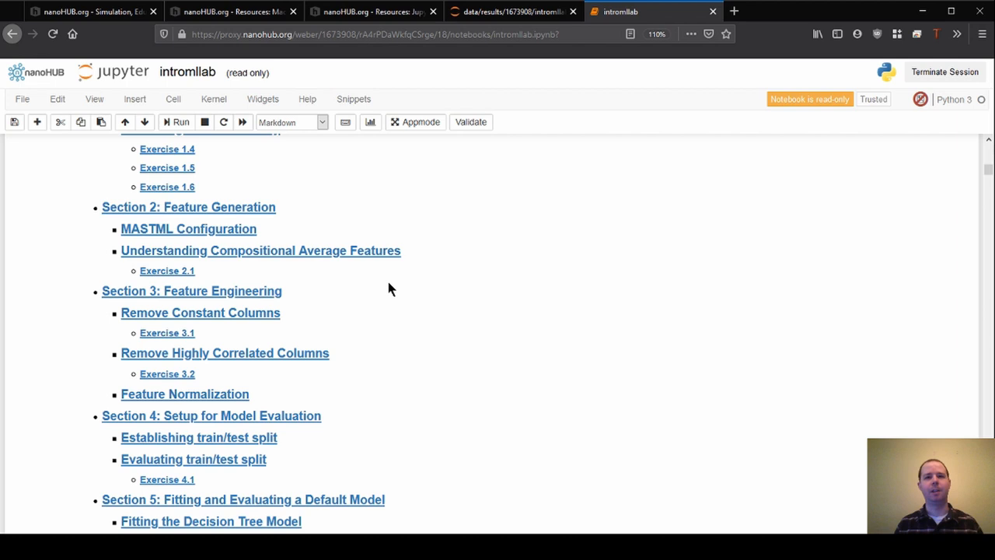
pyautogui.scroll(-3)
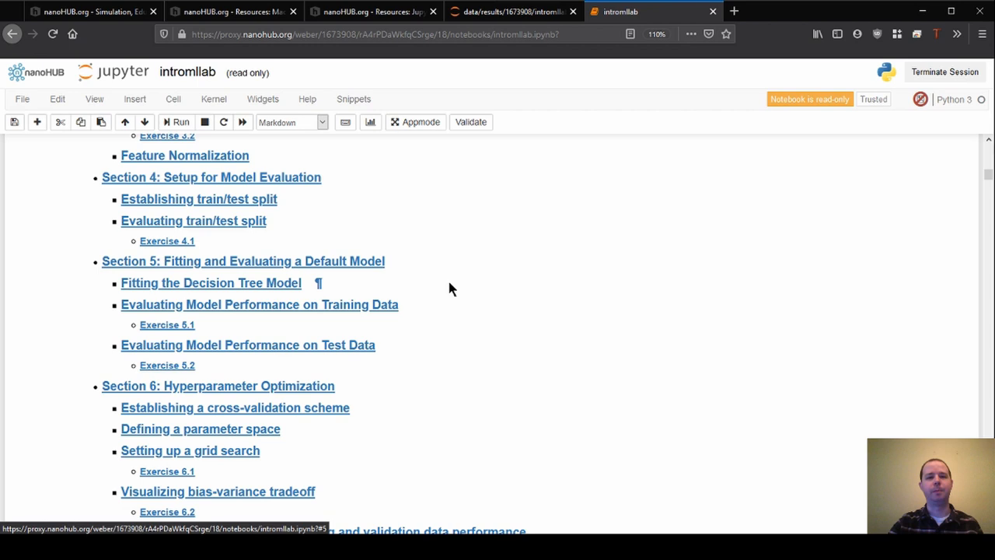
# Scroll past Section 7 to the Begin Lesson link and Lesson Format text
pyautogui.scroll(-3)
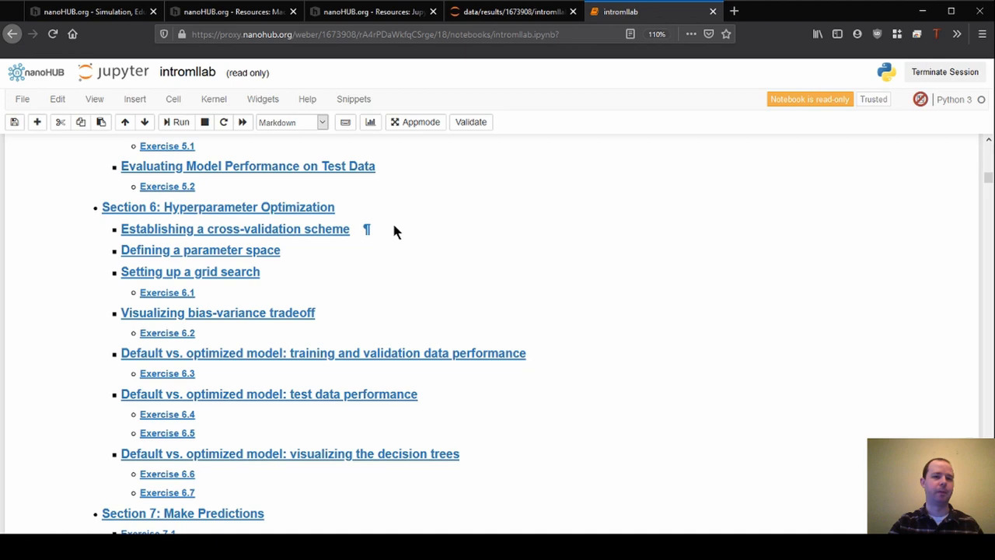
pyautogui.scroll(-3)
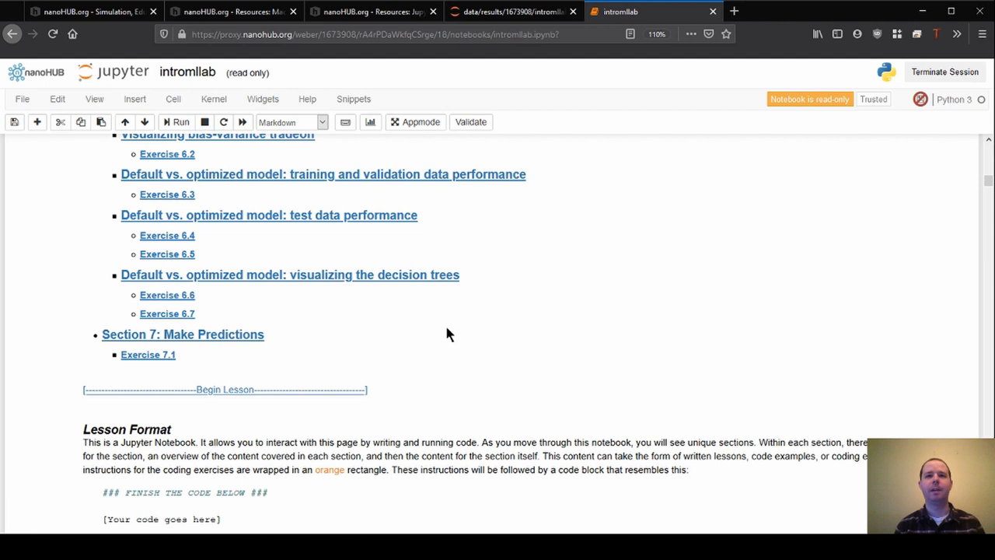
pyautogui.moveTo(282, 369)
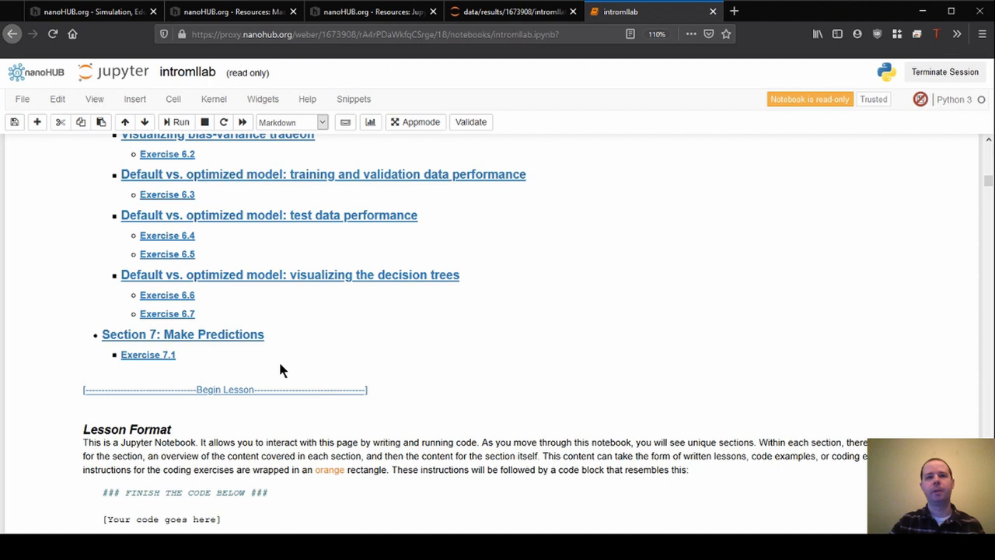
pyautogui.moveTo(461, 348)
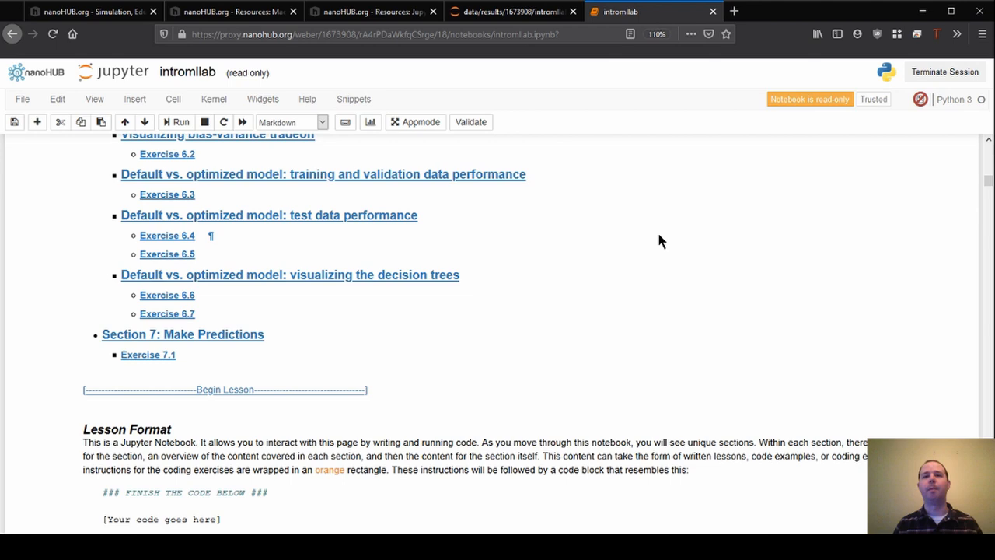
pyautogui.scroll(3)
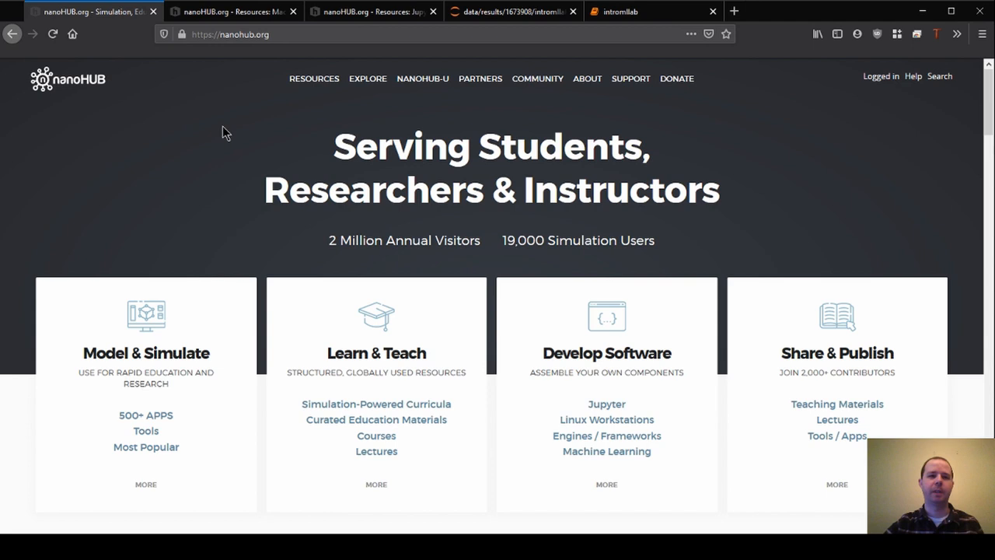
pyautogui.moveTo(316, 136)
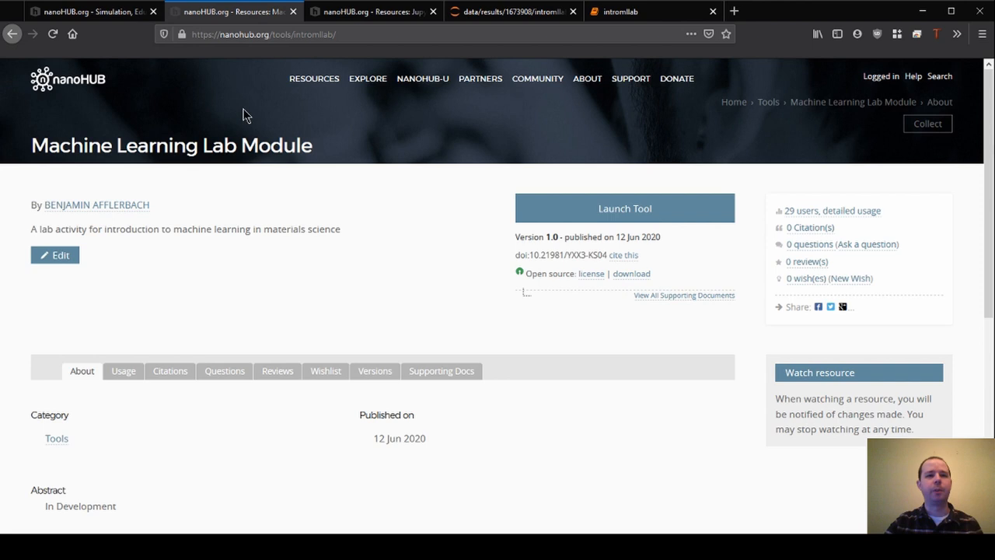
pyautogui.moveTo(210, 183)
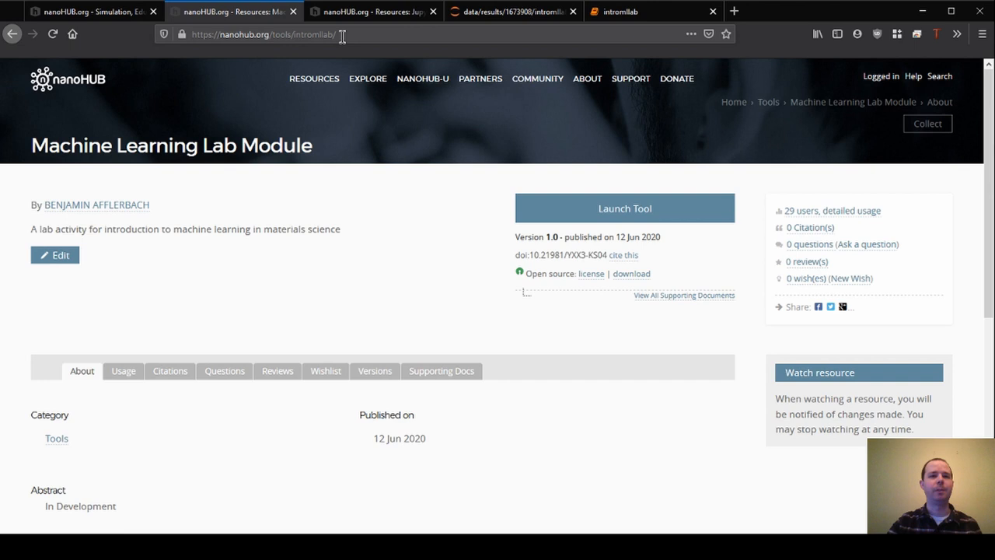
# Select the Machine Learning Lab Module tool page's web address
pyautogui.click(625, 208)
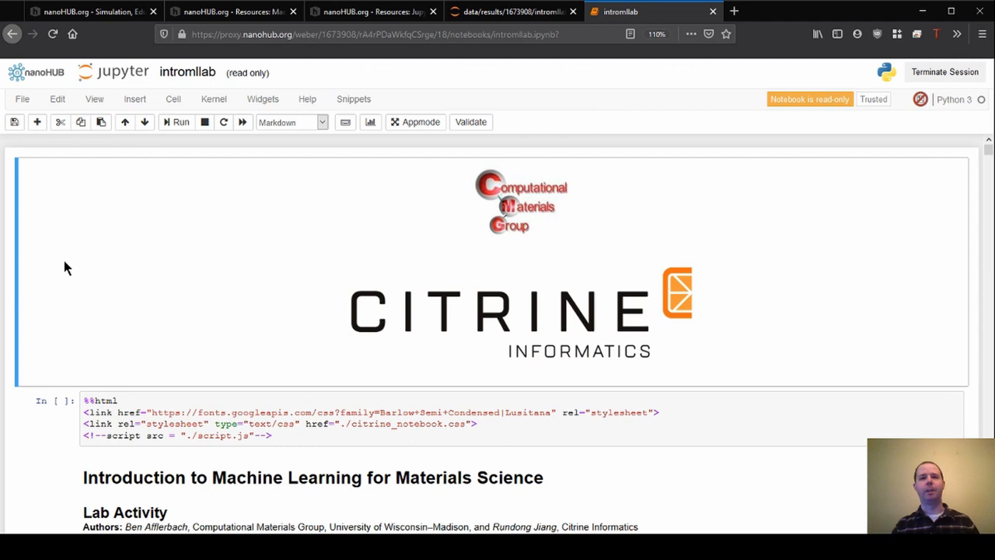
pyautogui.click(373, 11)
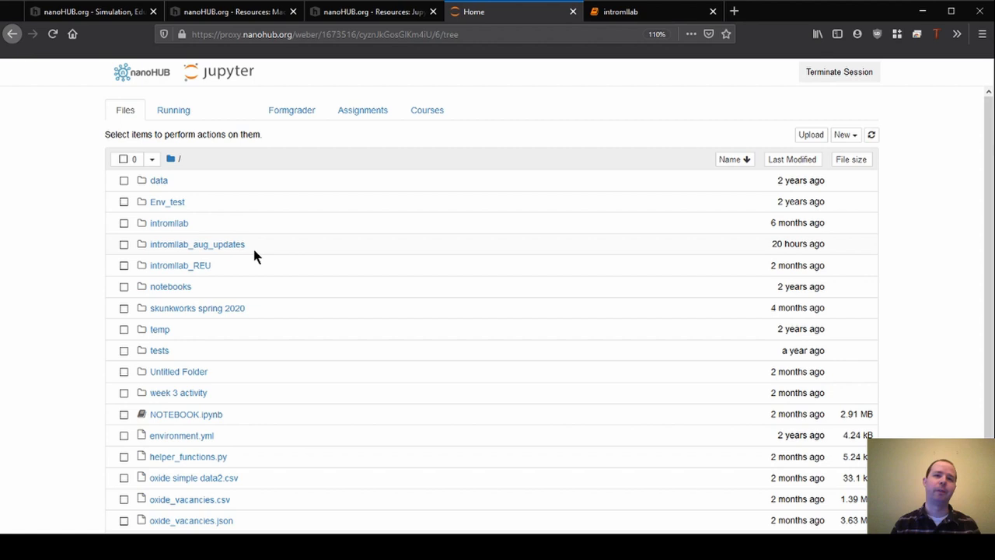
pyautogui.moveTo(84, 297)
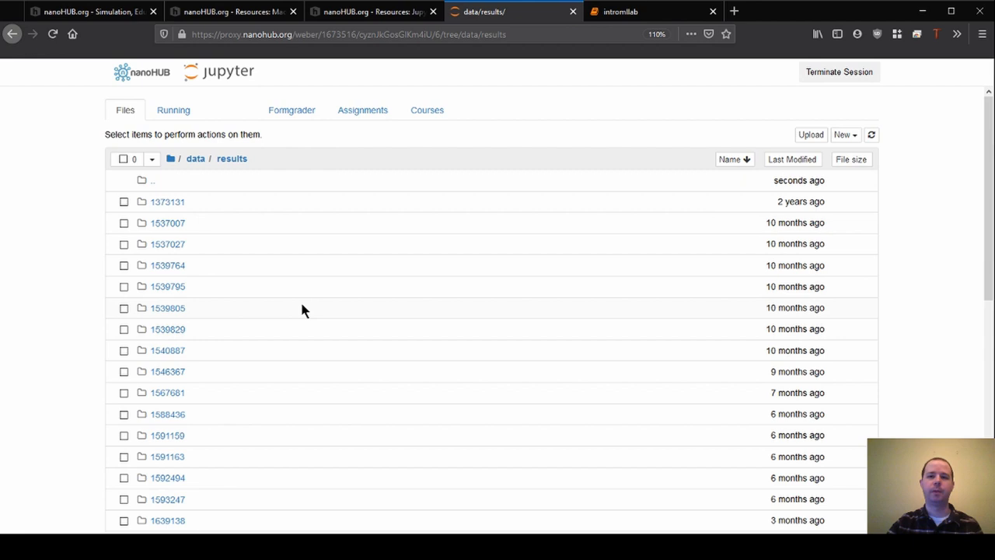
# Browse from results into 1673908, then intromllab, and open the bin folder
pyautogui.scroll(-3)
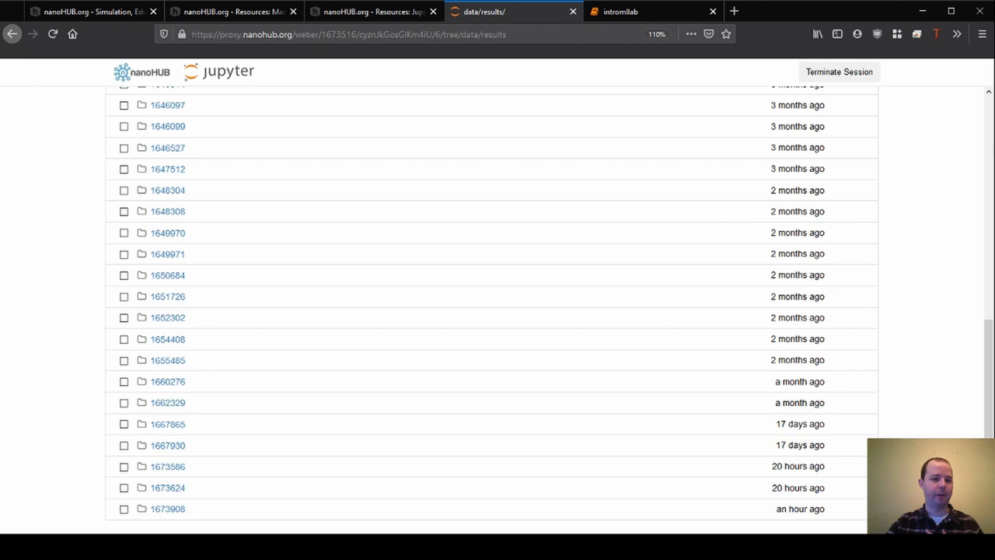
pyautogui.click(167, 509)
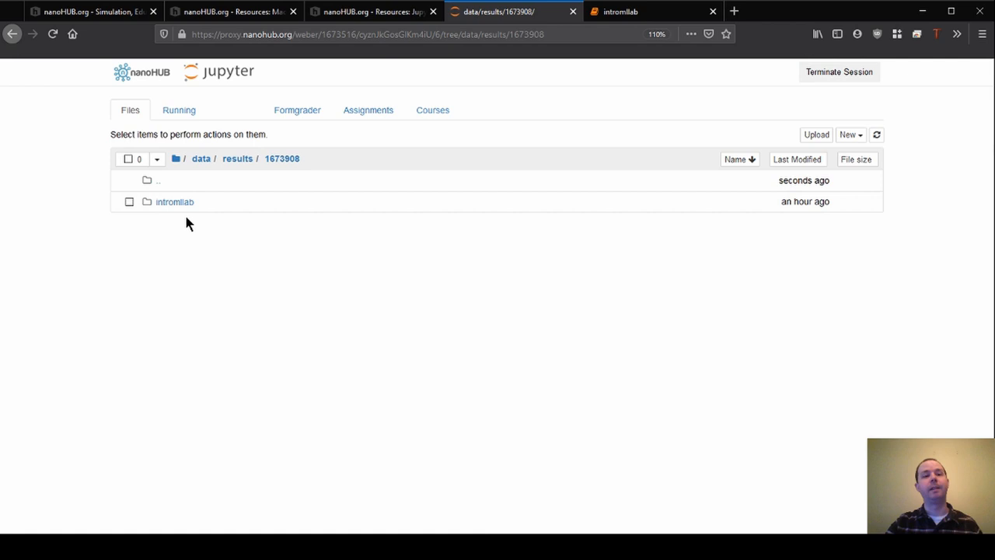
pyautogui.click(174, 201)
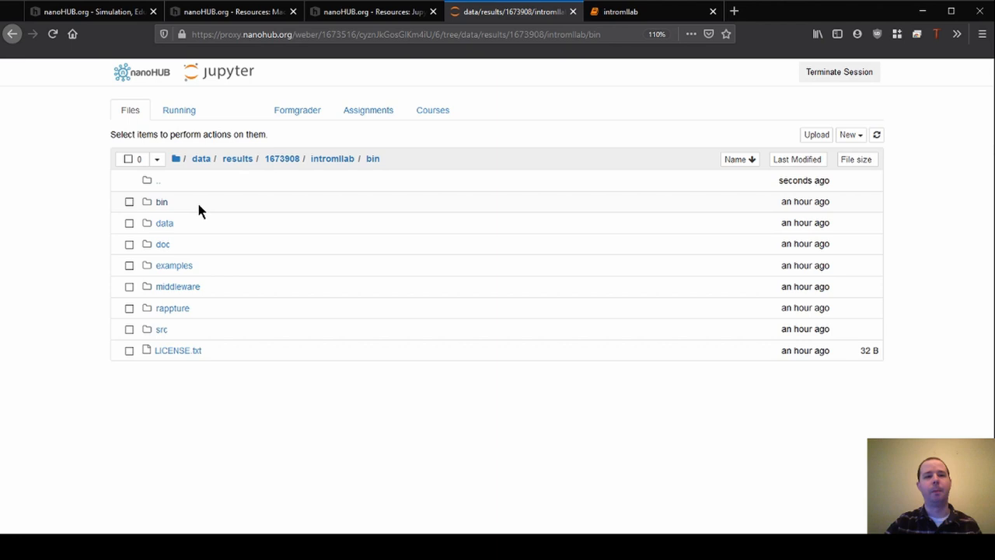
pyautogui.click(129, 286)
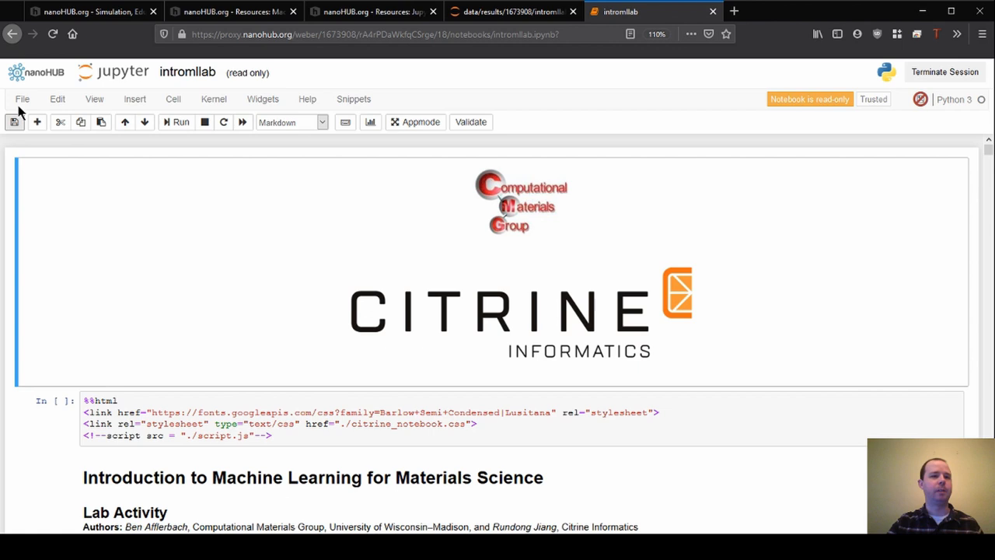
# Duplicate the read-only intromllab notebook with File > Make a Copy
pyautogui.click(22, 99)
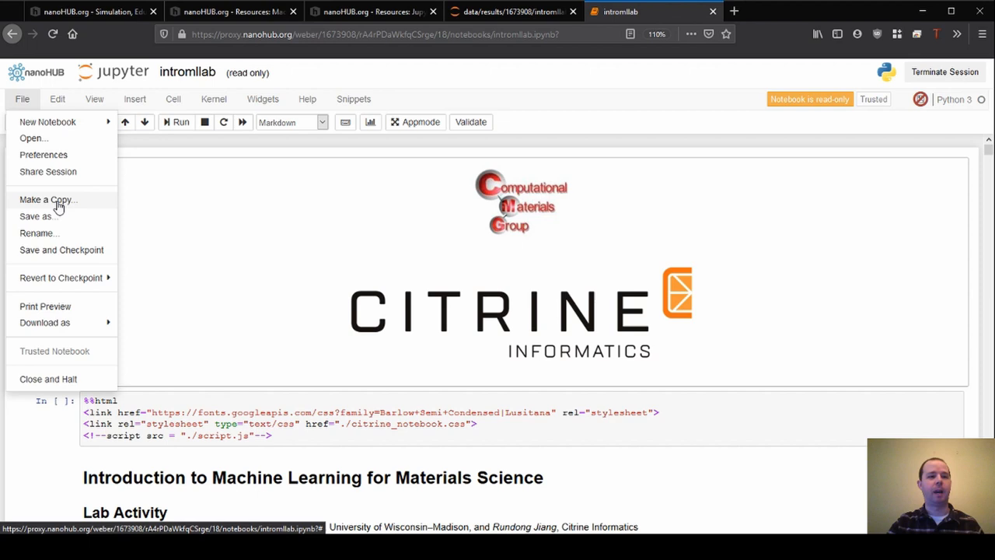
pyautogui.click(47, 200)
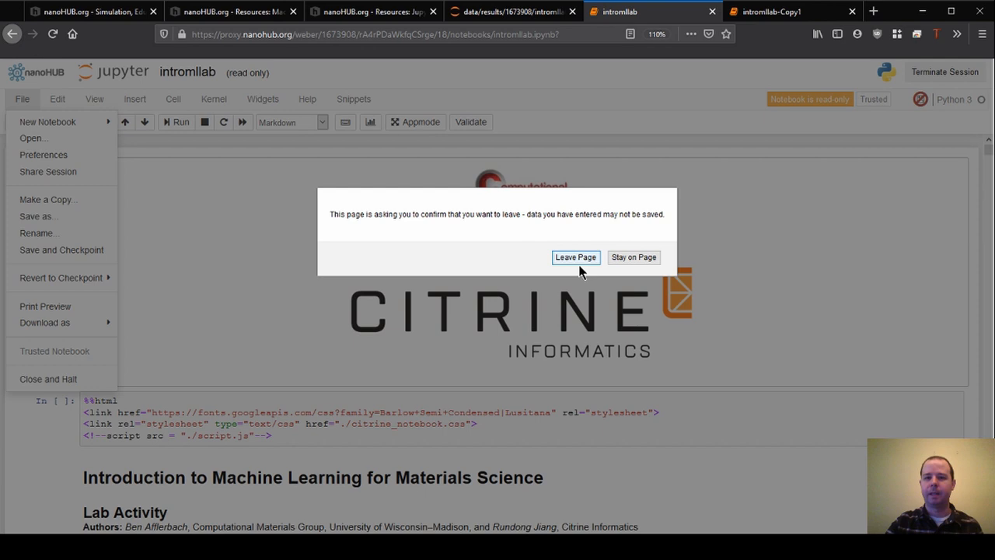
# Confirm leaving the original notebook and save the intromllab-Copy1 copy
pyautogui.click(576, 257)
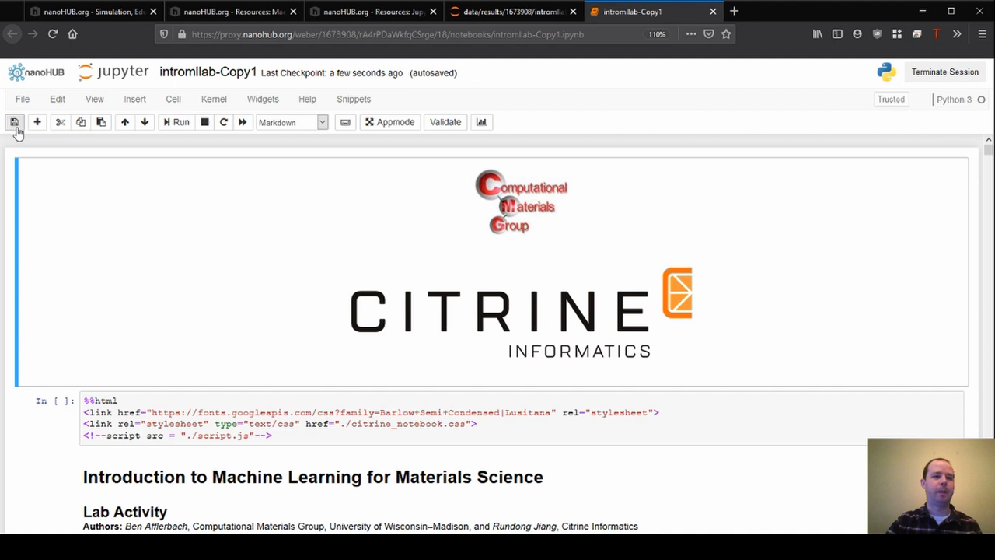
pyautogui.click(513, 11)
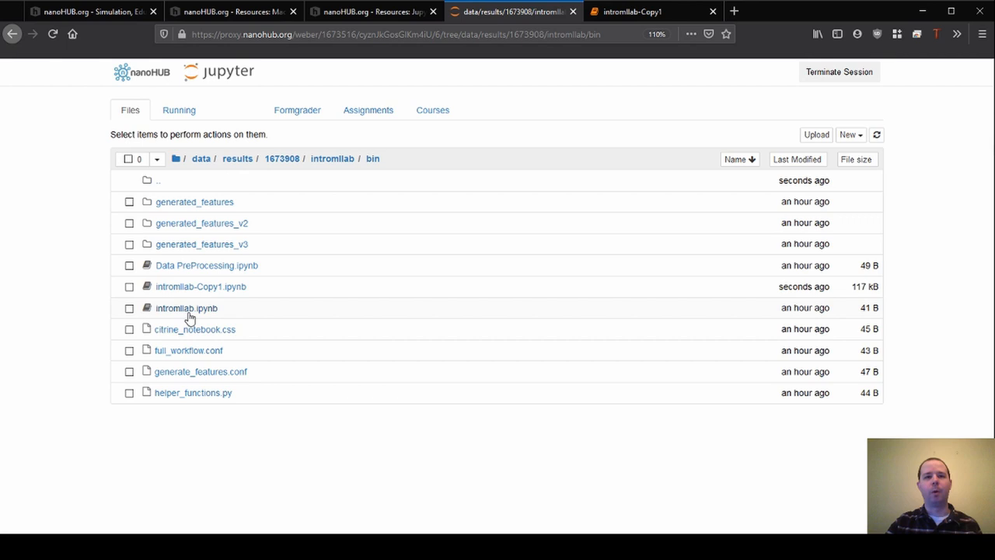
# Switch back to the intromllab-Copy1 browser tab
pyautogui.click(653, 11)
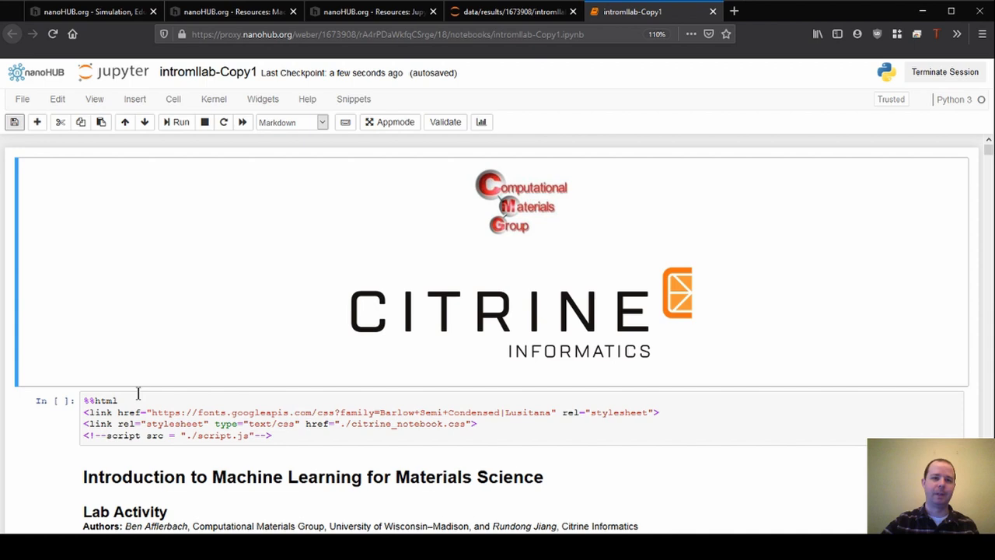
pyautogui.moveTo(68, 283)
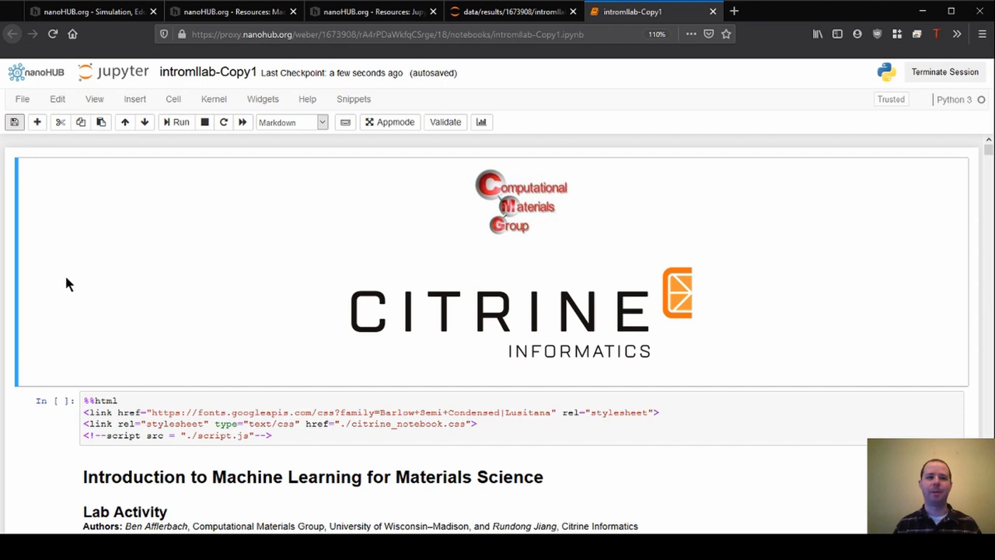
pyautogui.moveTo(54, 282)
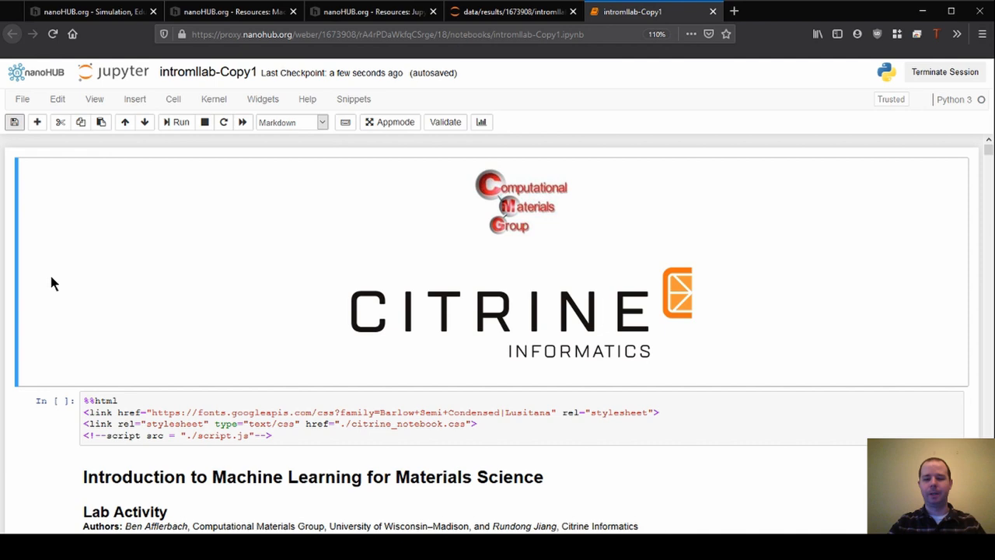
pyautogui.moveTo(54, 368)
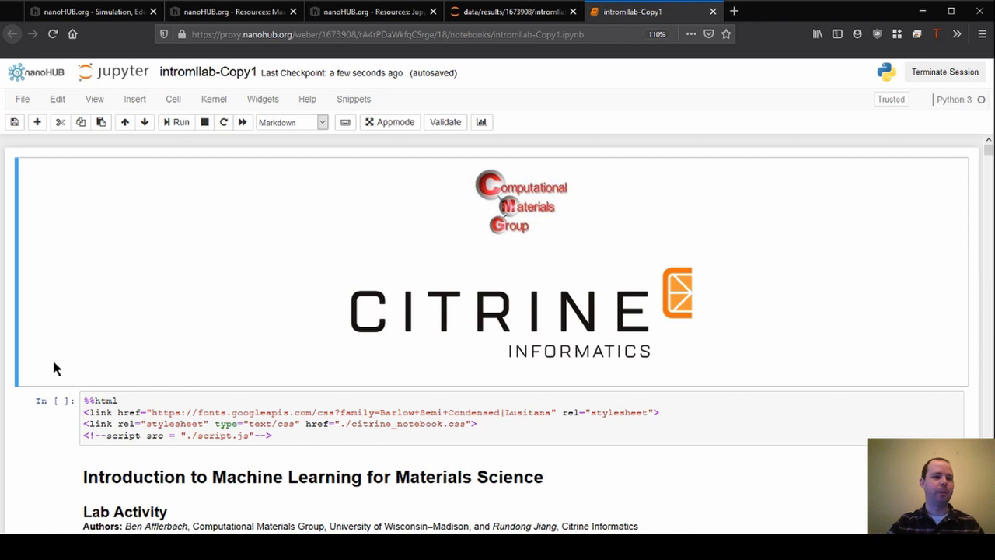
# Scroll down past the %%html styling cell to the title, authors and introduction
pyautogui.scroll(-3)
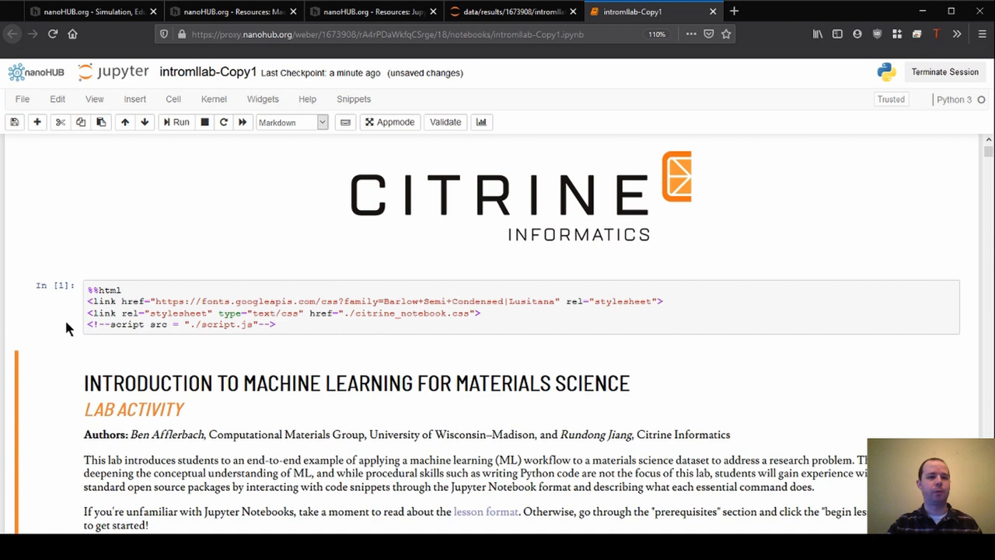
pyautogui.moveTo(65, 294)
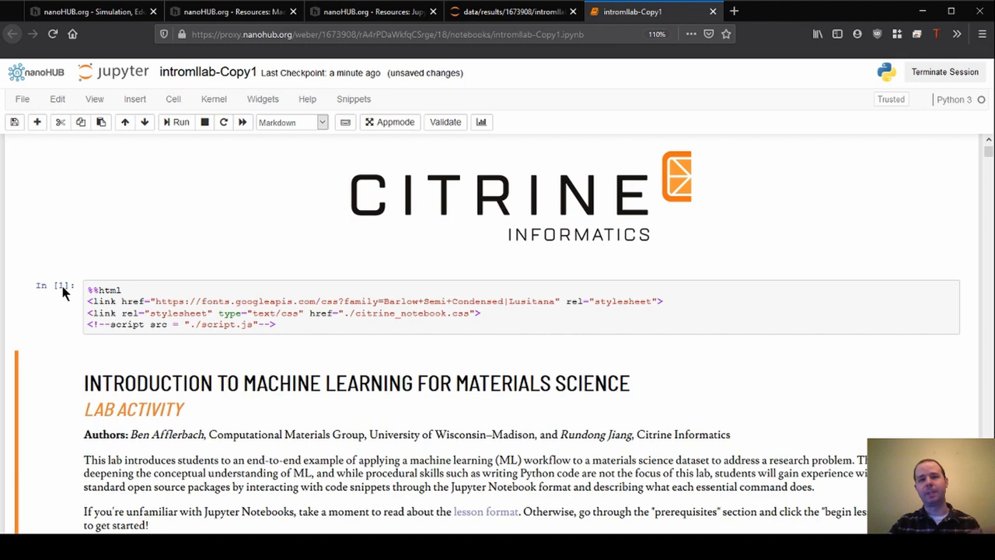
# Scroll through the numpy, pymatgen, matplotlib, seaborn, scikit-learn and graphviz import cells
pyautogui.scroll(-3)
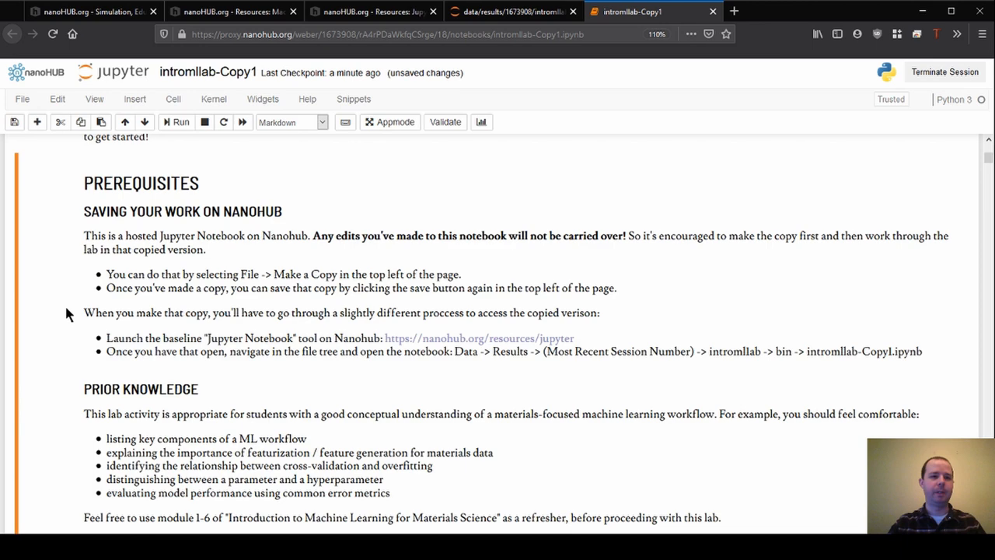
pyautogui.scroll(-3)
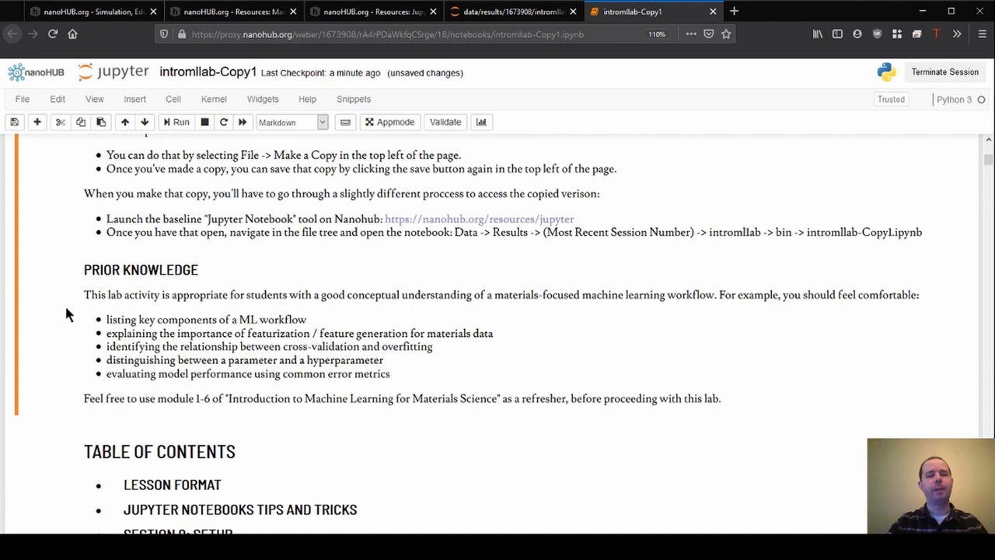
pyautogui.scroll(-3)
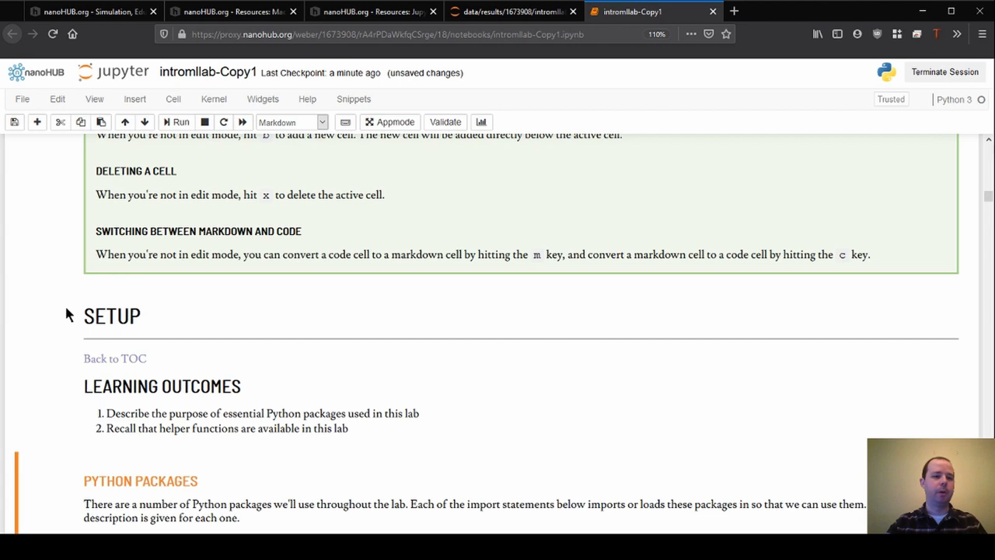
pyautogui.scroll(-3)
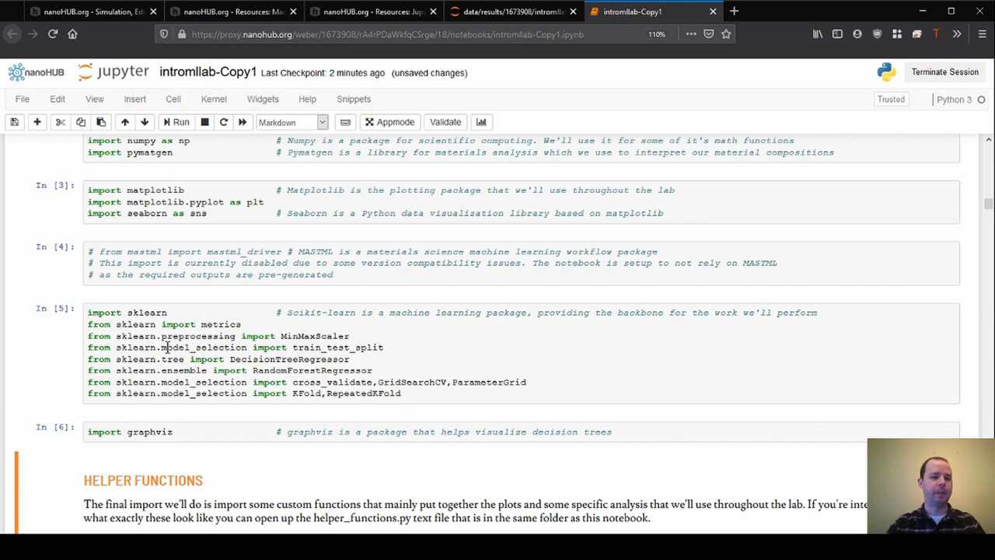
pyautogui.scroll(-3)
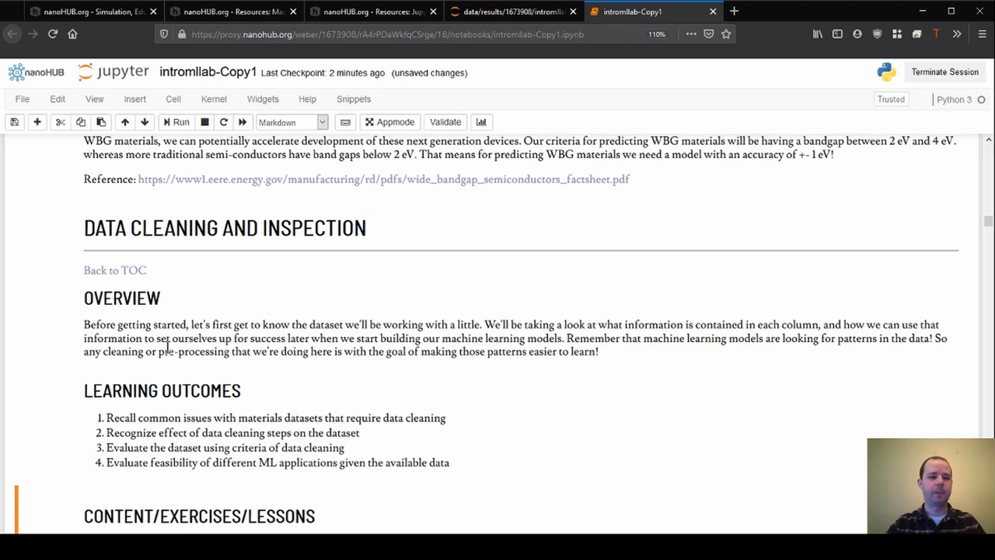
pyautogui.scroll(-3)
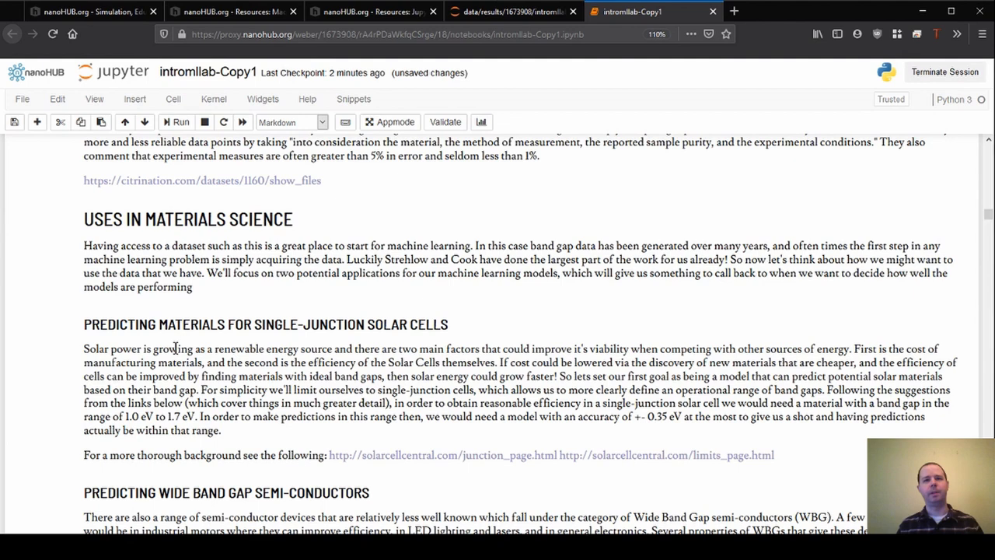